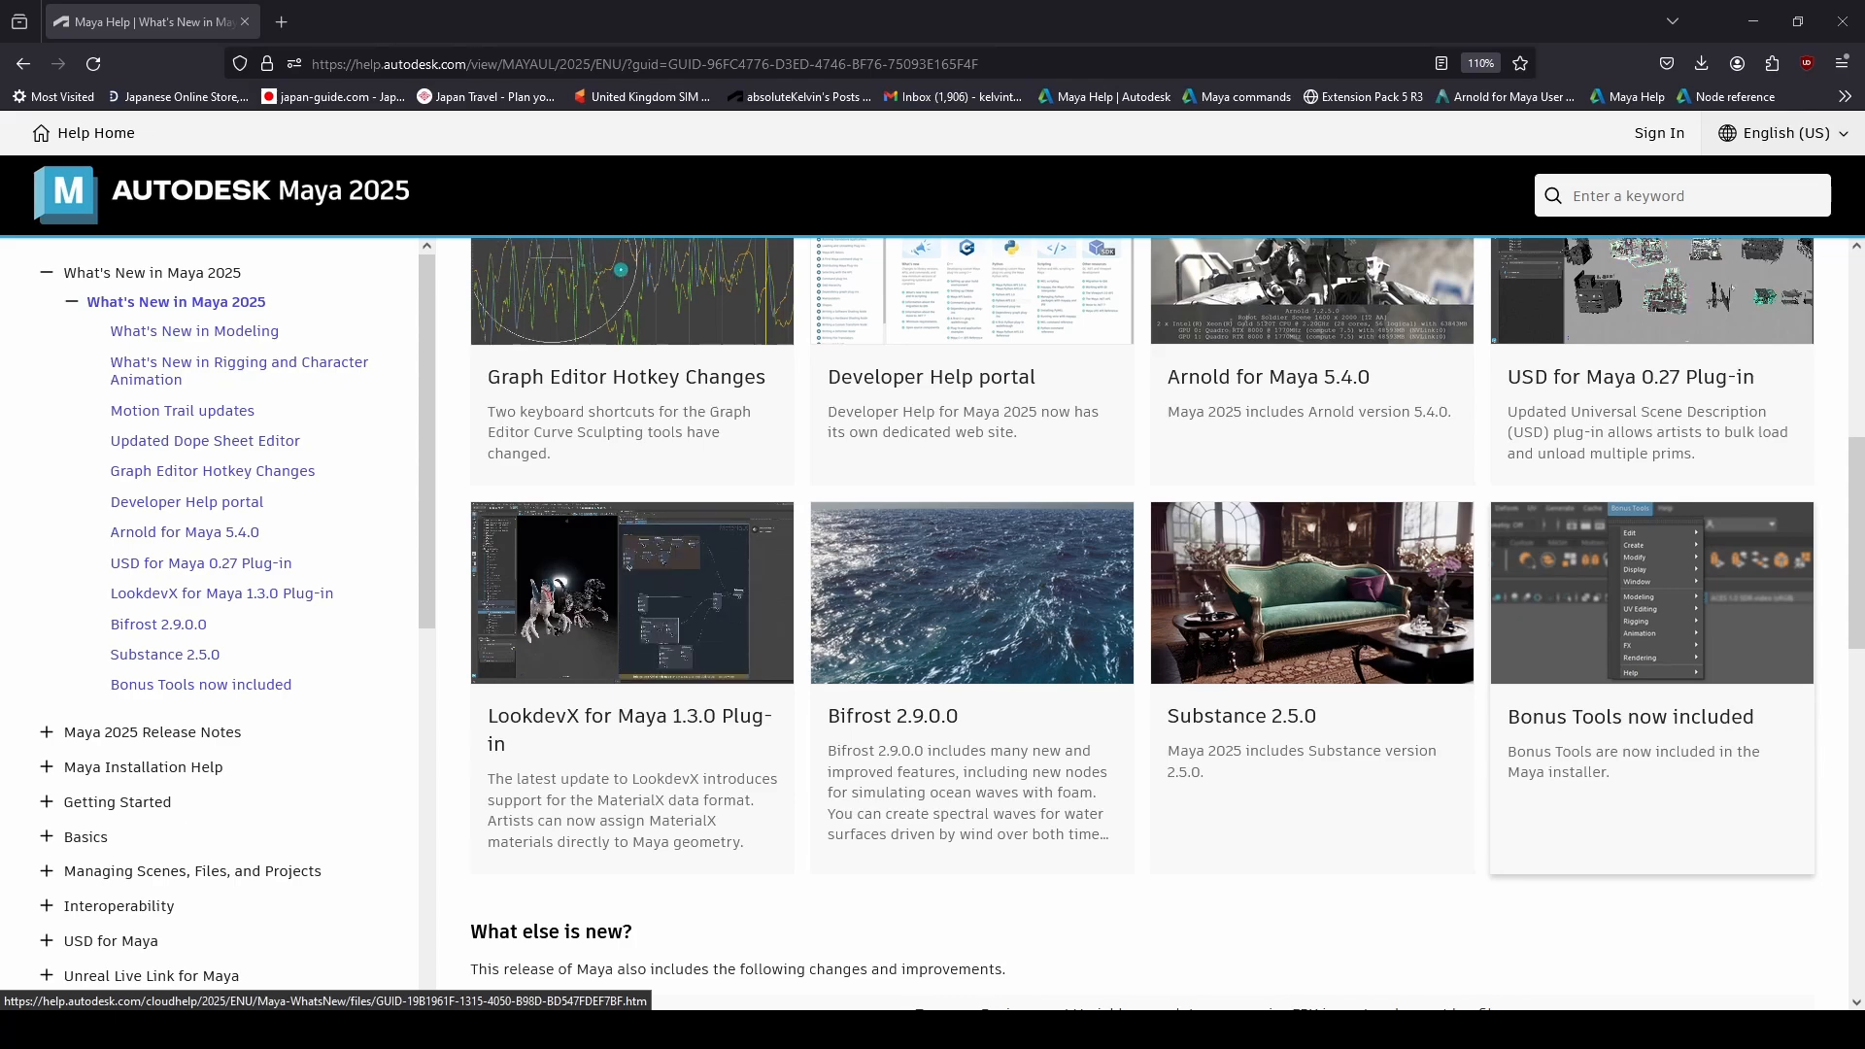
Scroll up the What's New in Maya 2025 page toward the left navigation links.
scroll("up", 3)
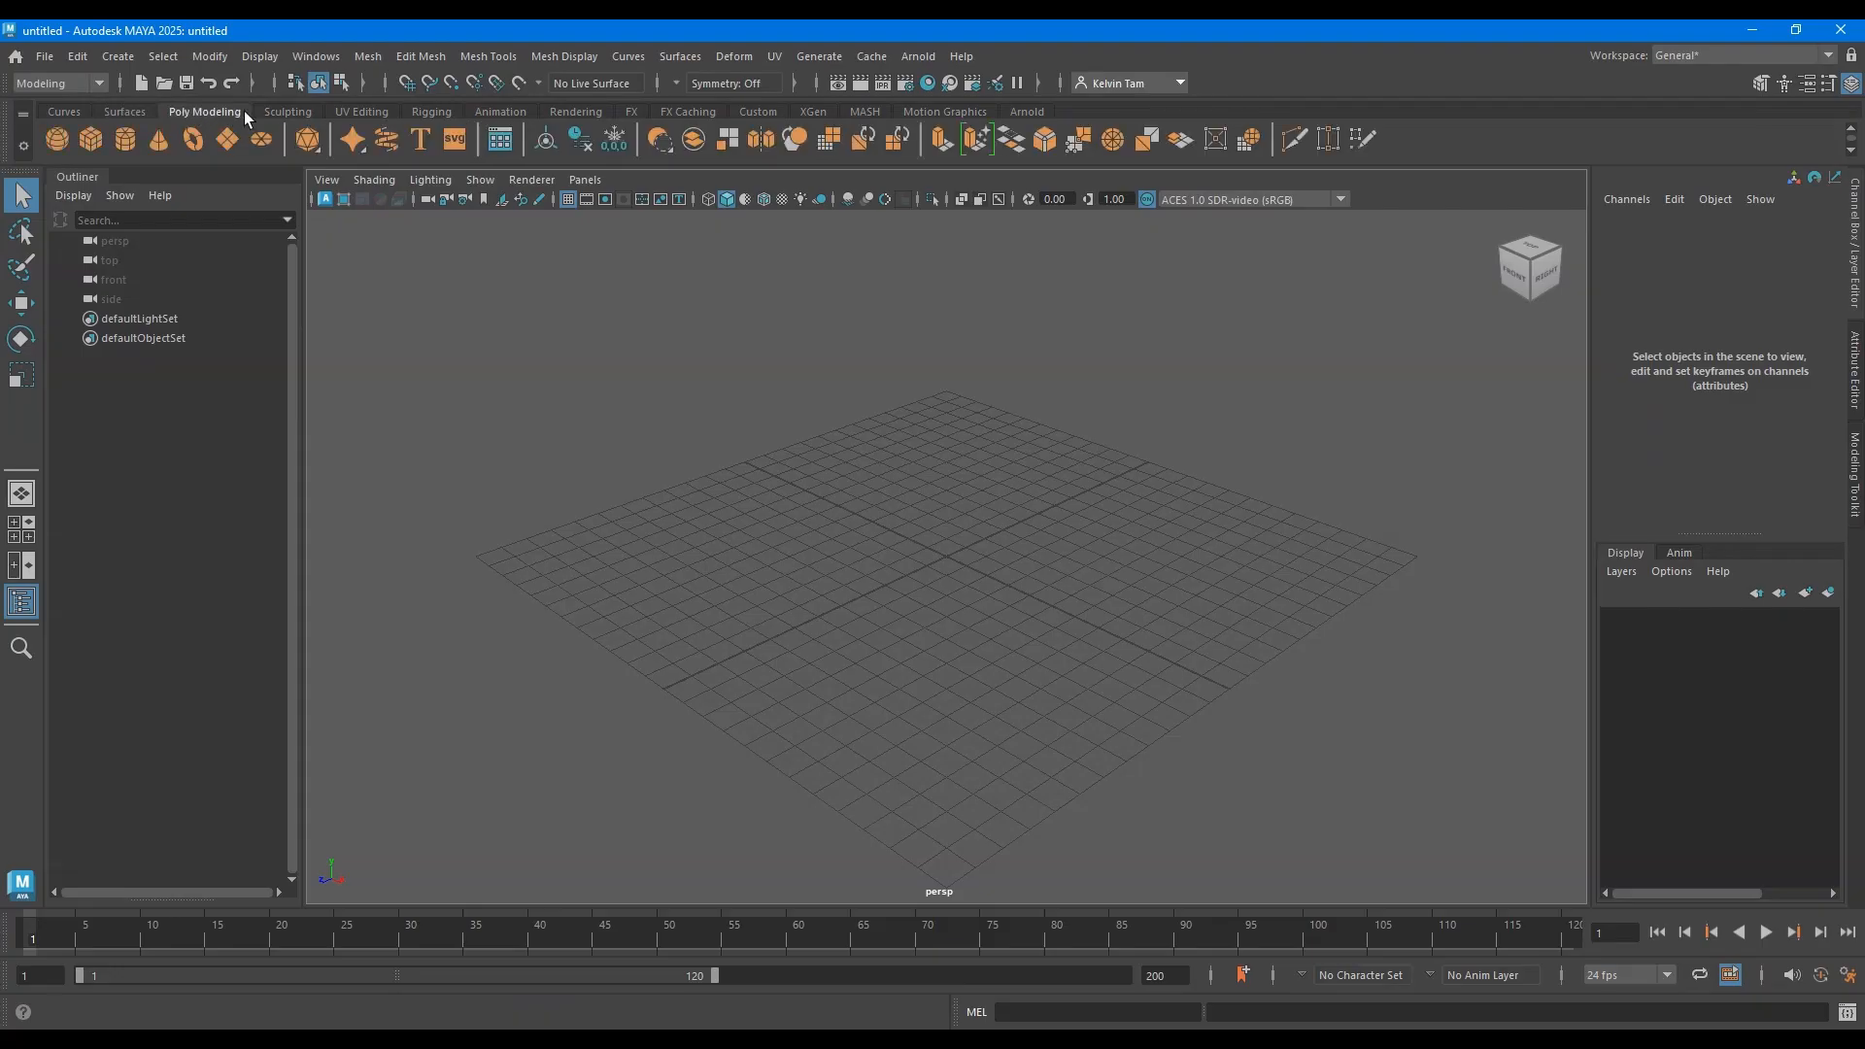
mouse_move(944, 151)
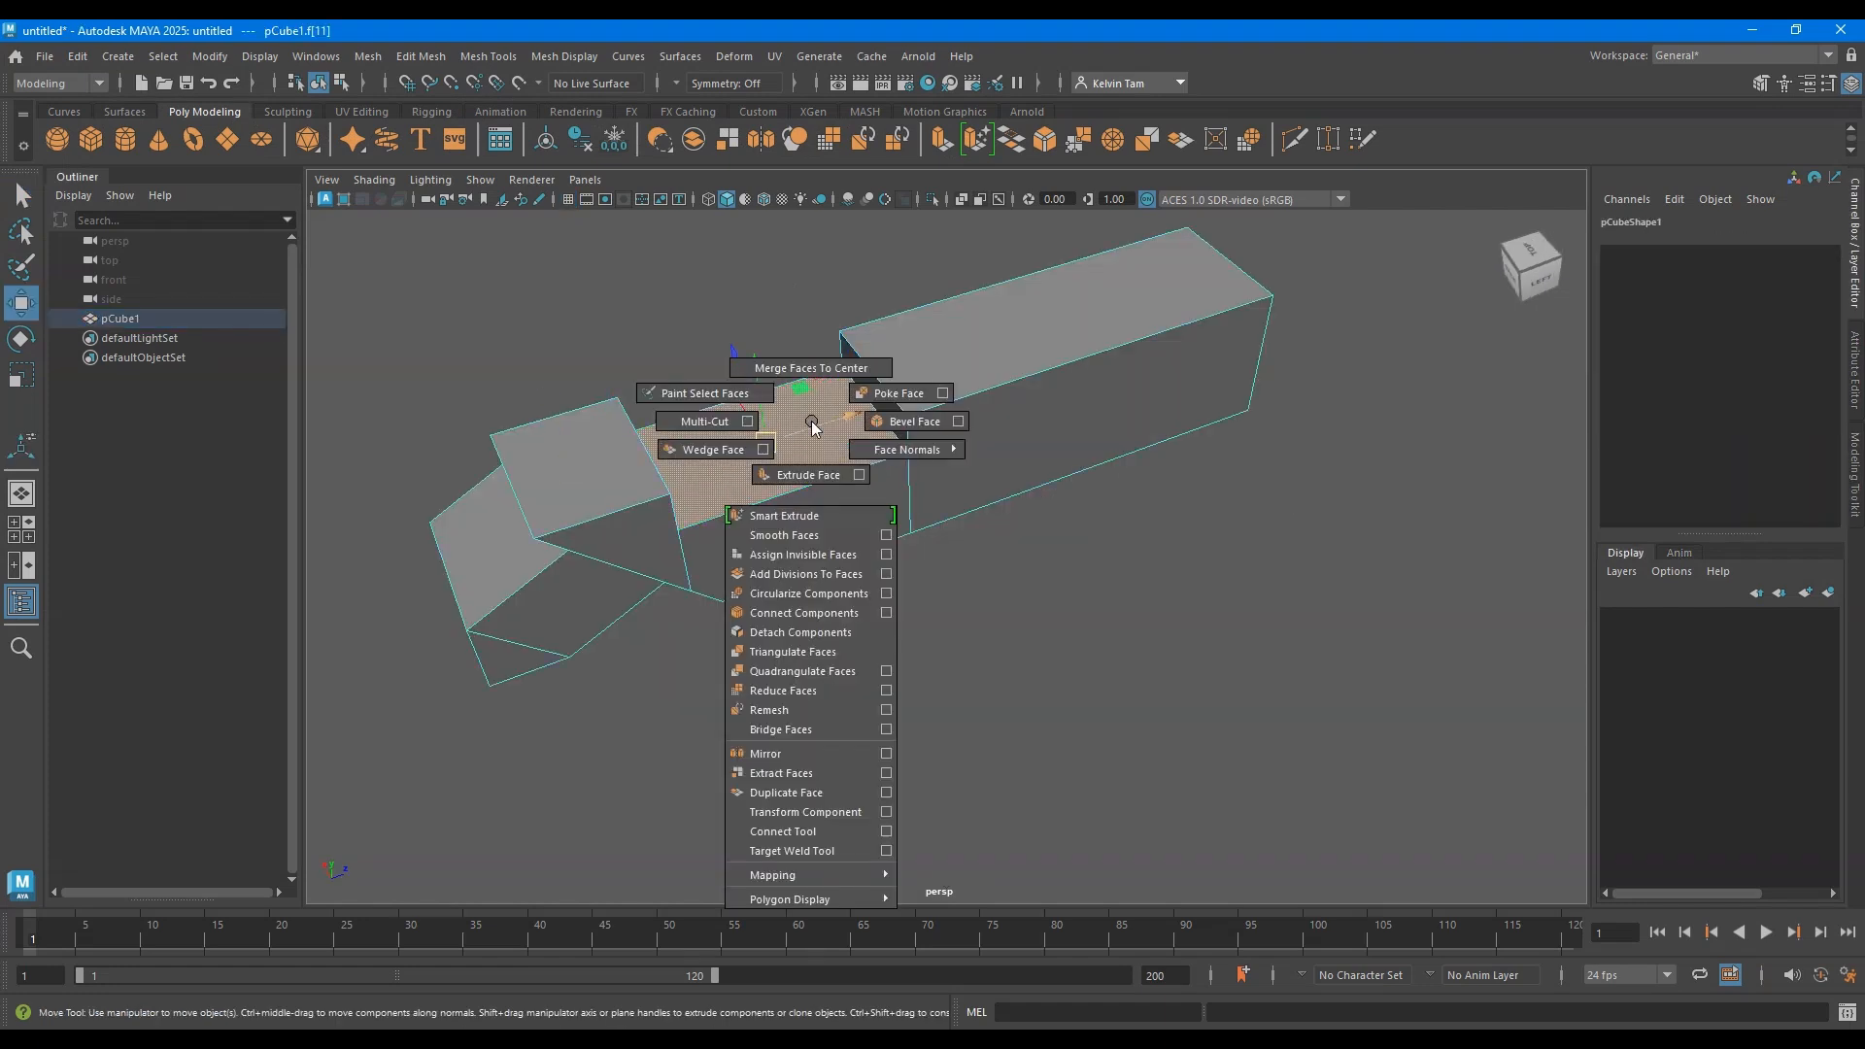
mouse_move(804, 517)
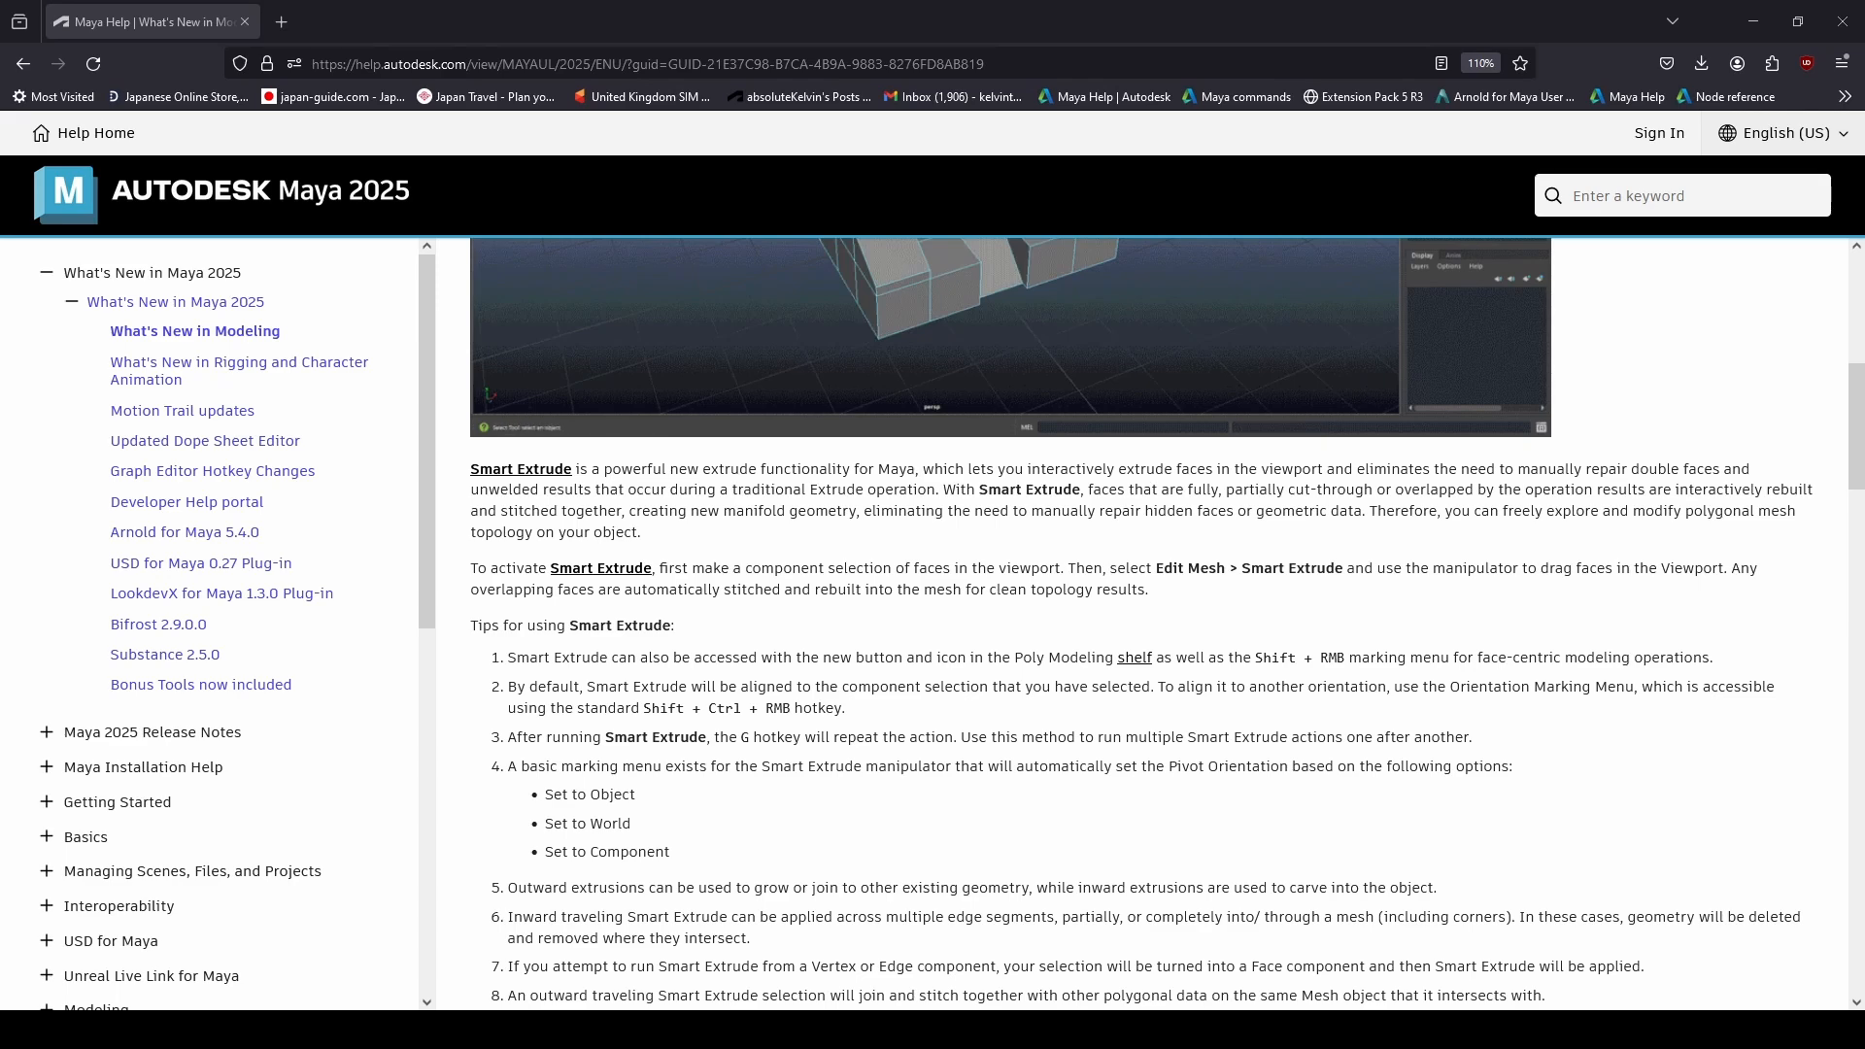
scroll("down", 3)
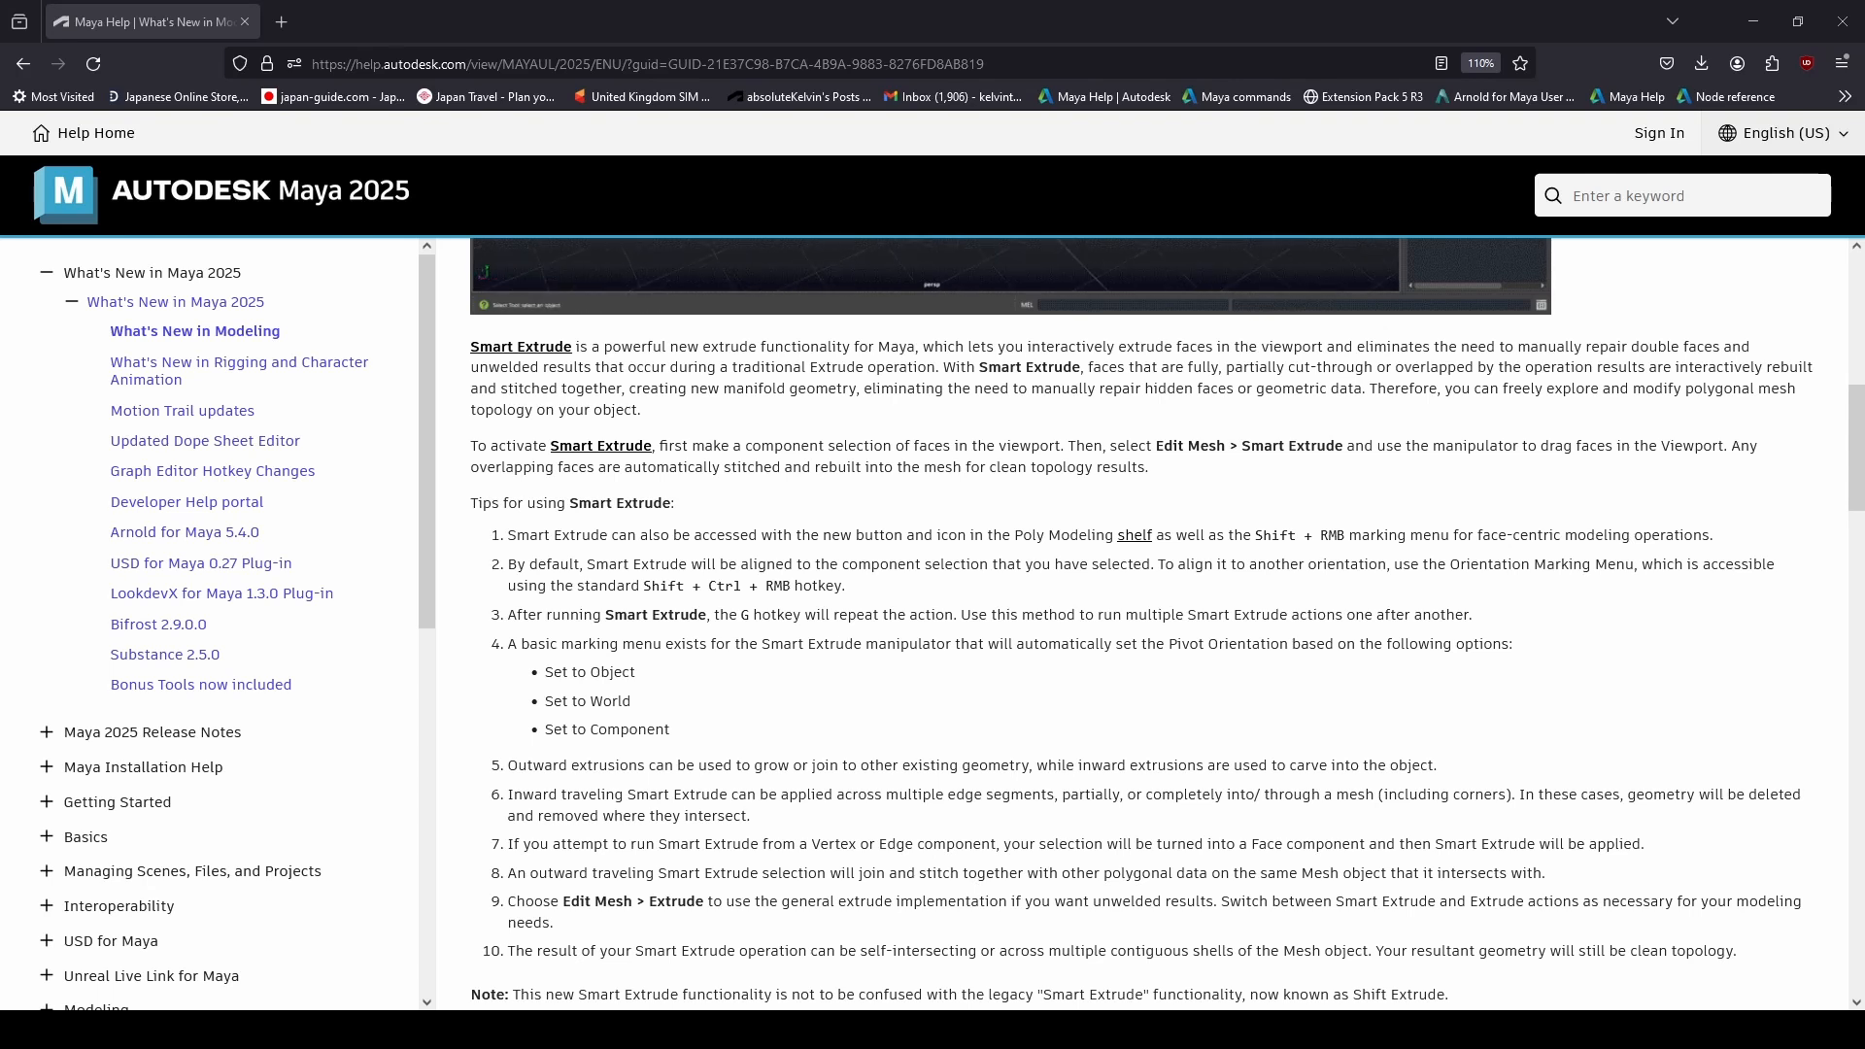
scroll("down", 3)
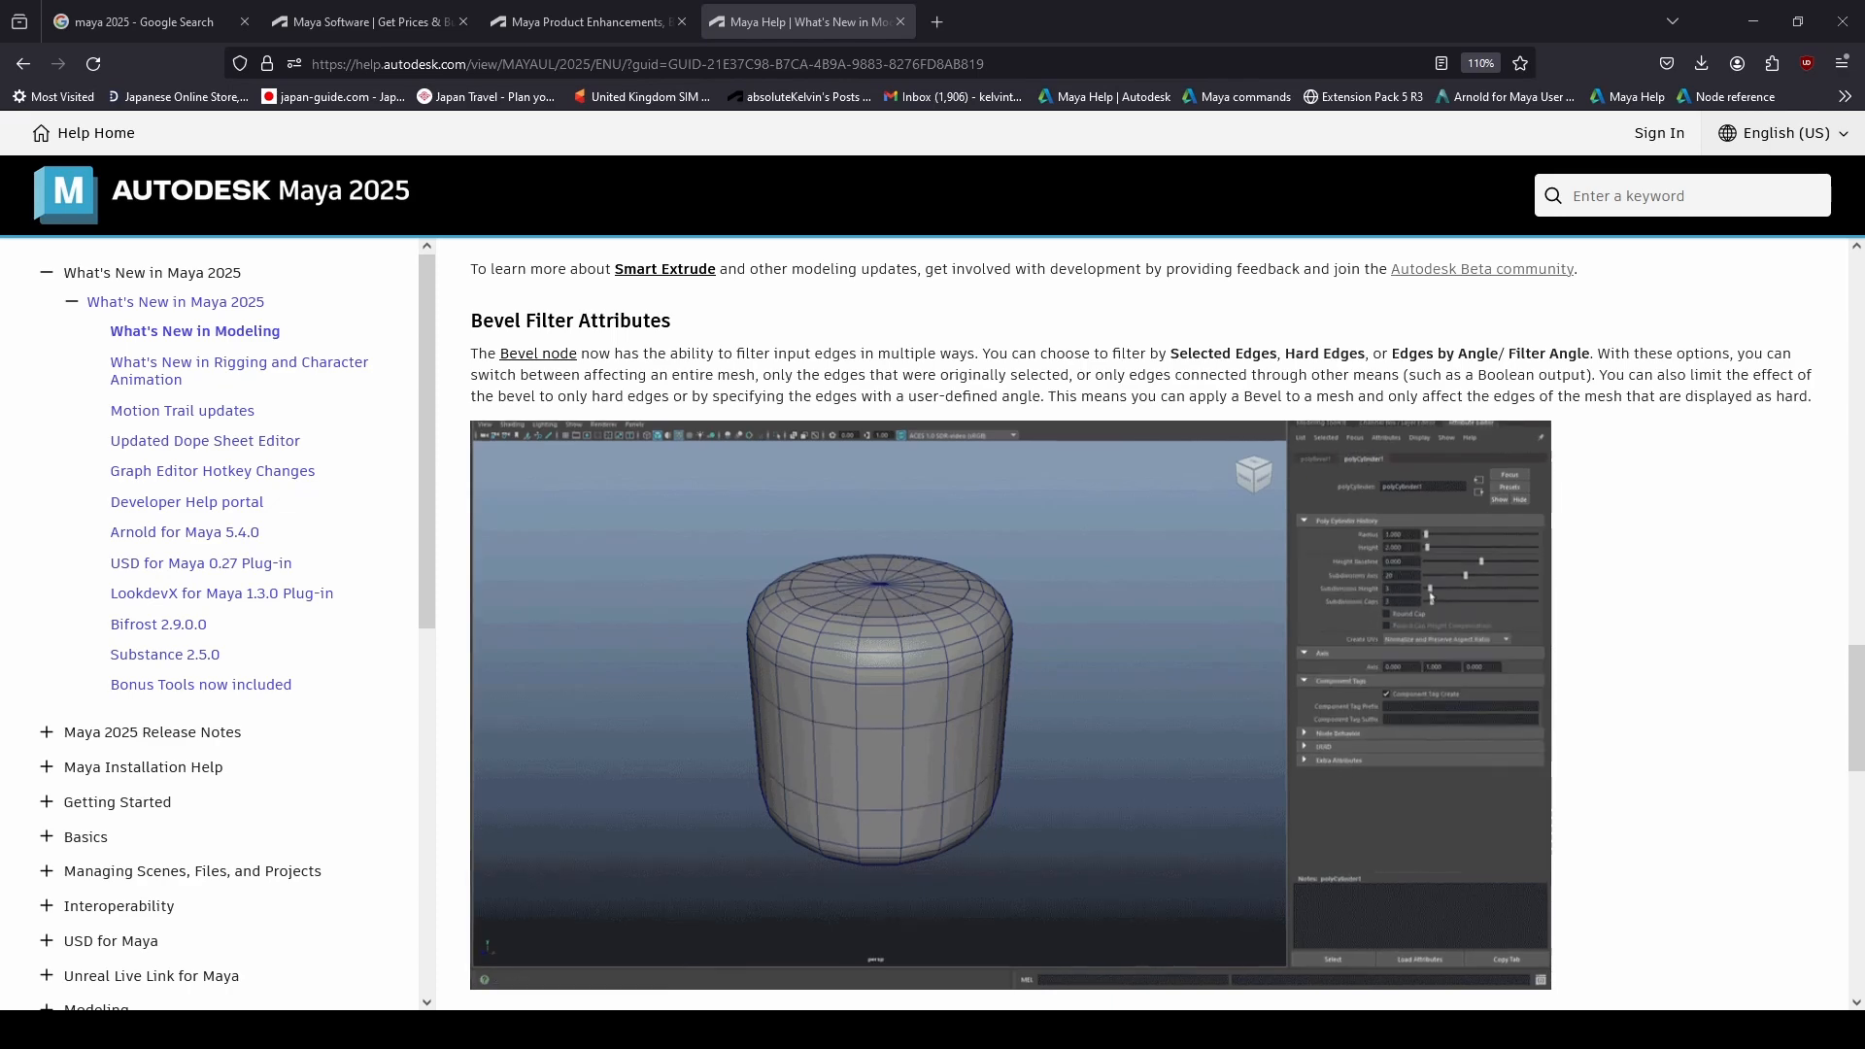
Scroll down to reveal the text beneath the Bevel Filter Attributes example image.
scroll("down", 3)
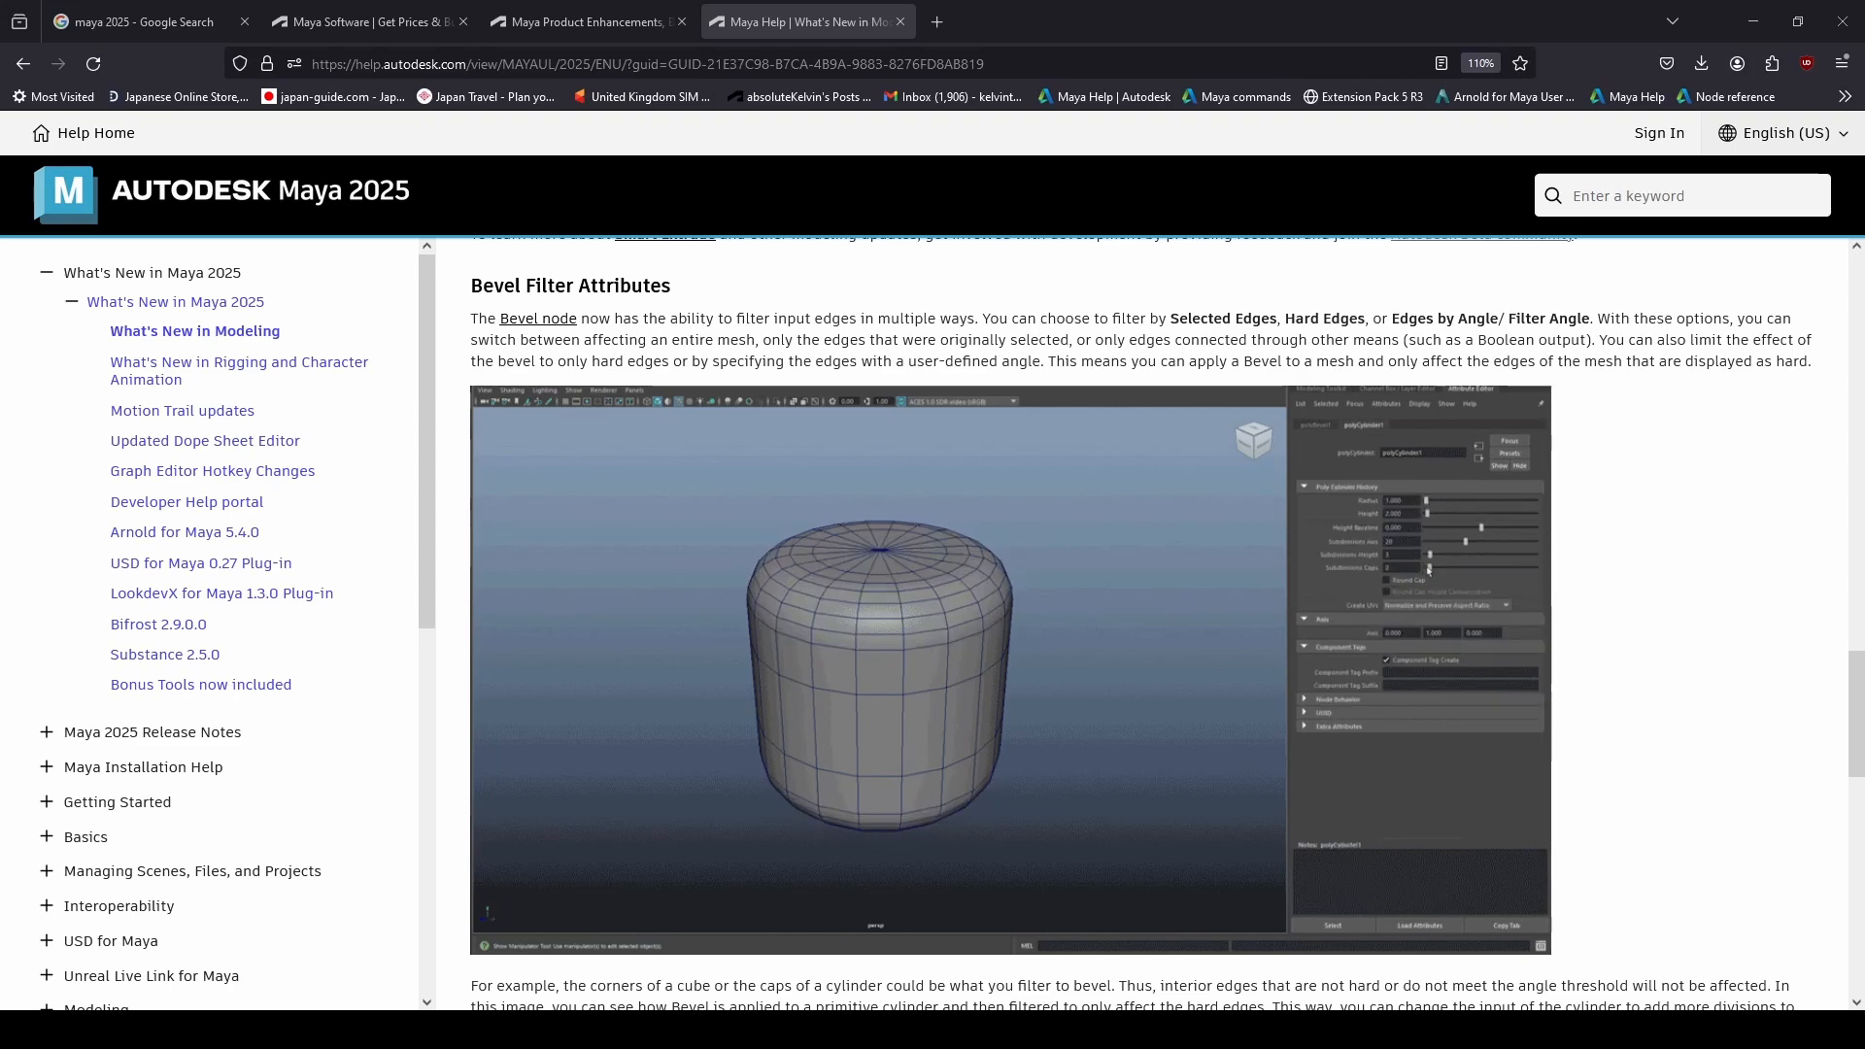
Scroll down through the page to the Boolean Intersections as Bevel Input section.
scroll("down", 3)
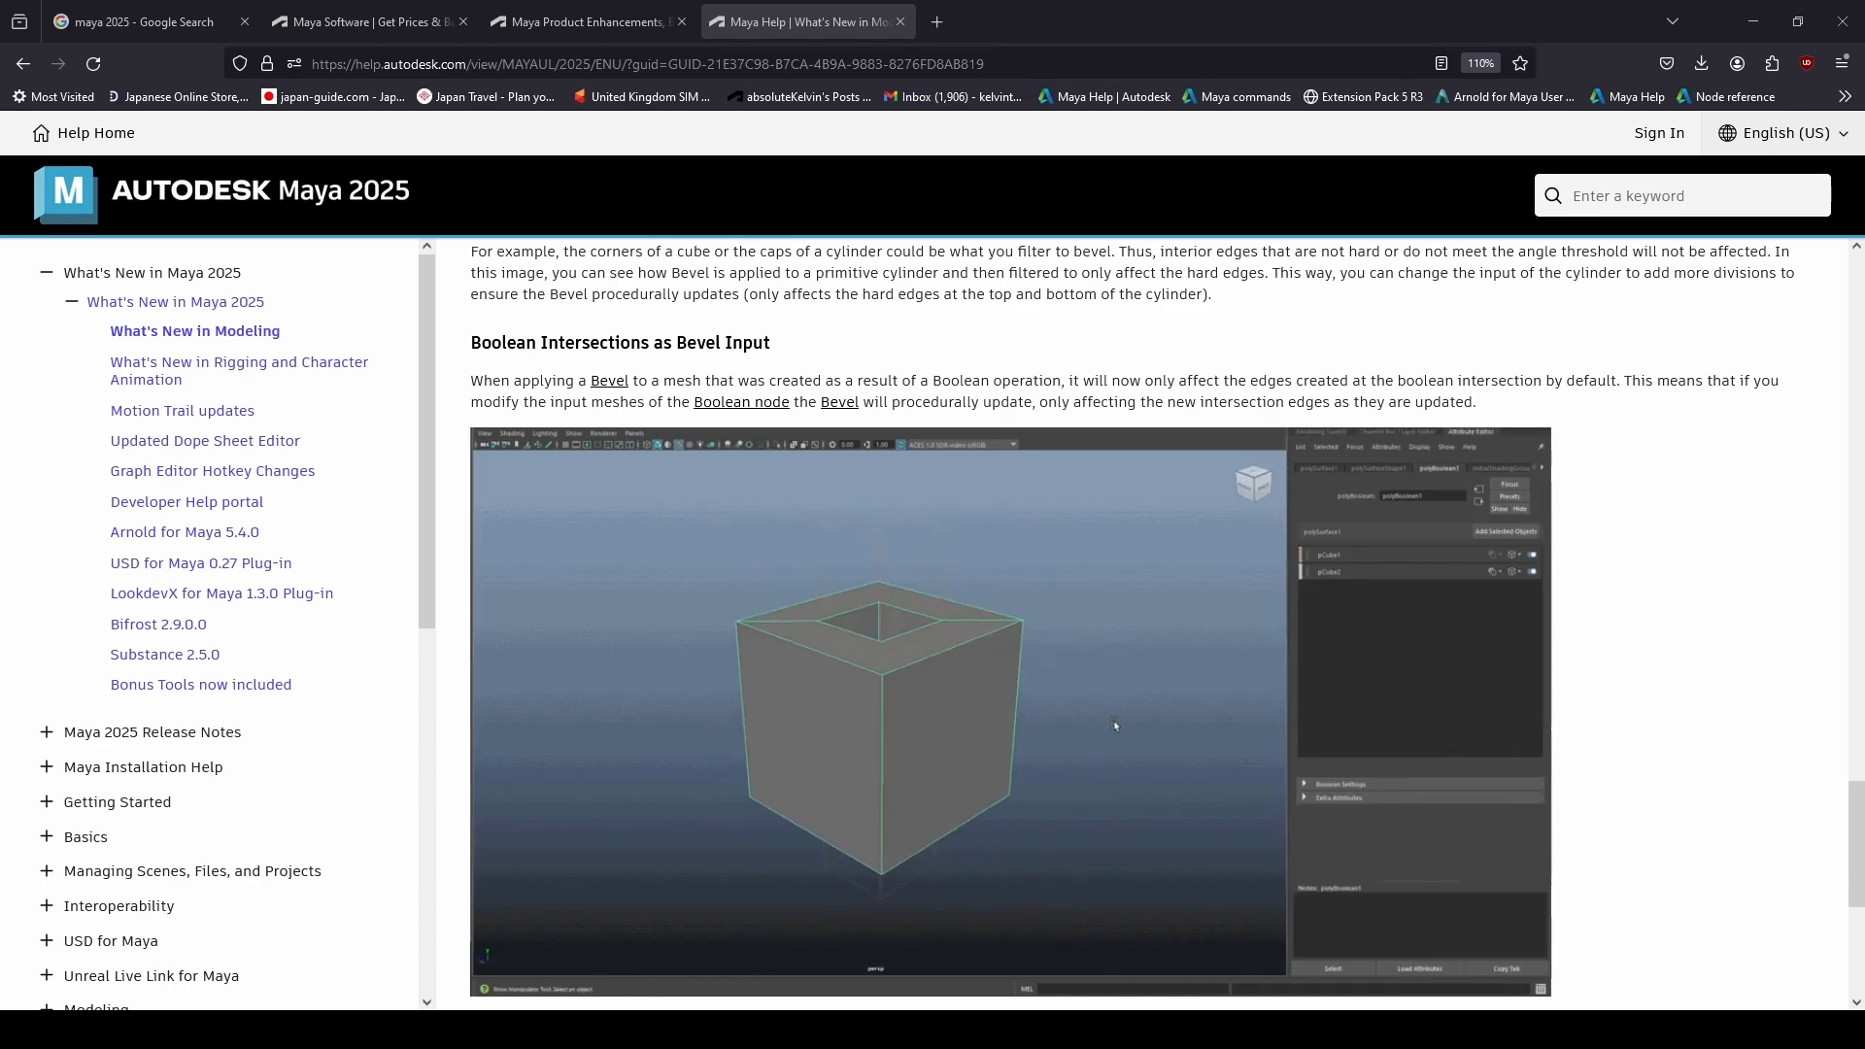
scroll("down", 3)
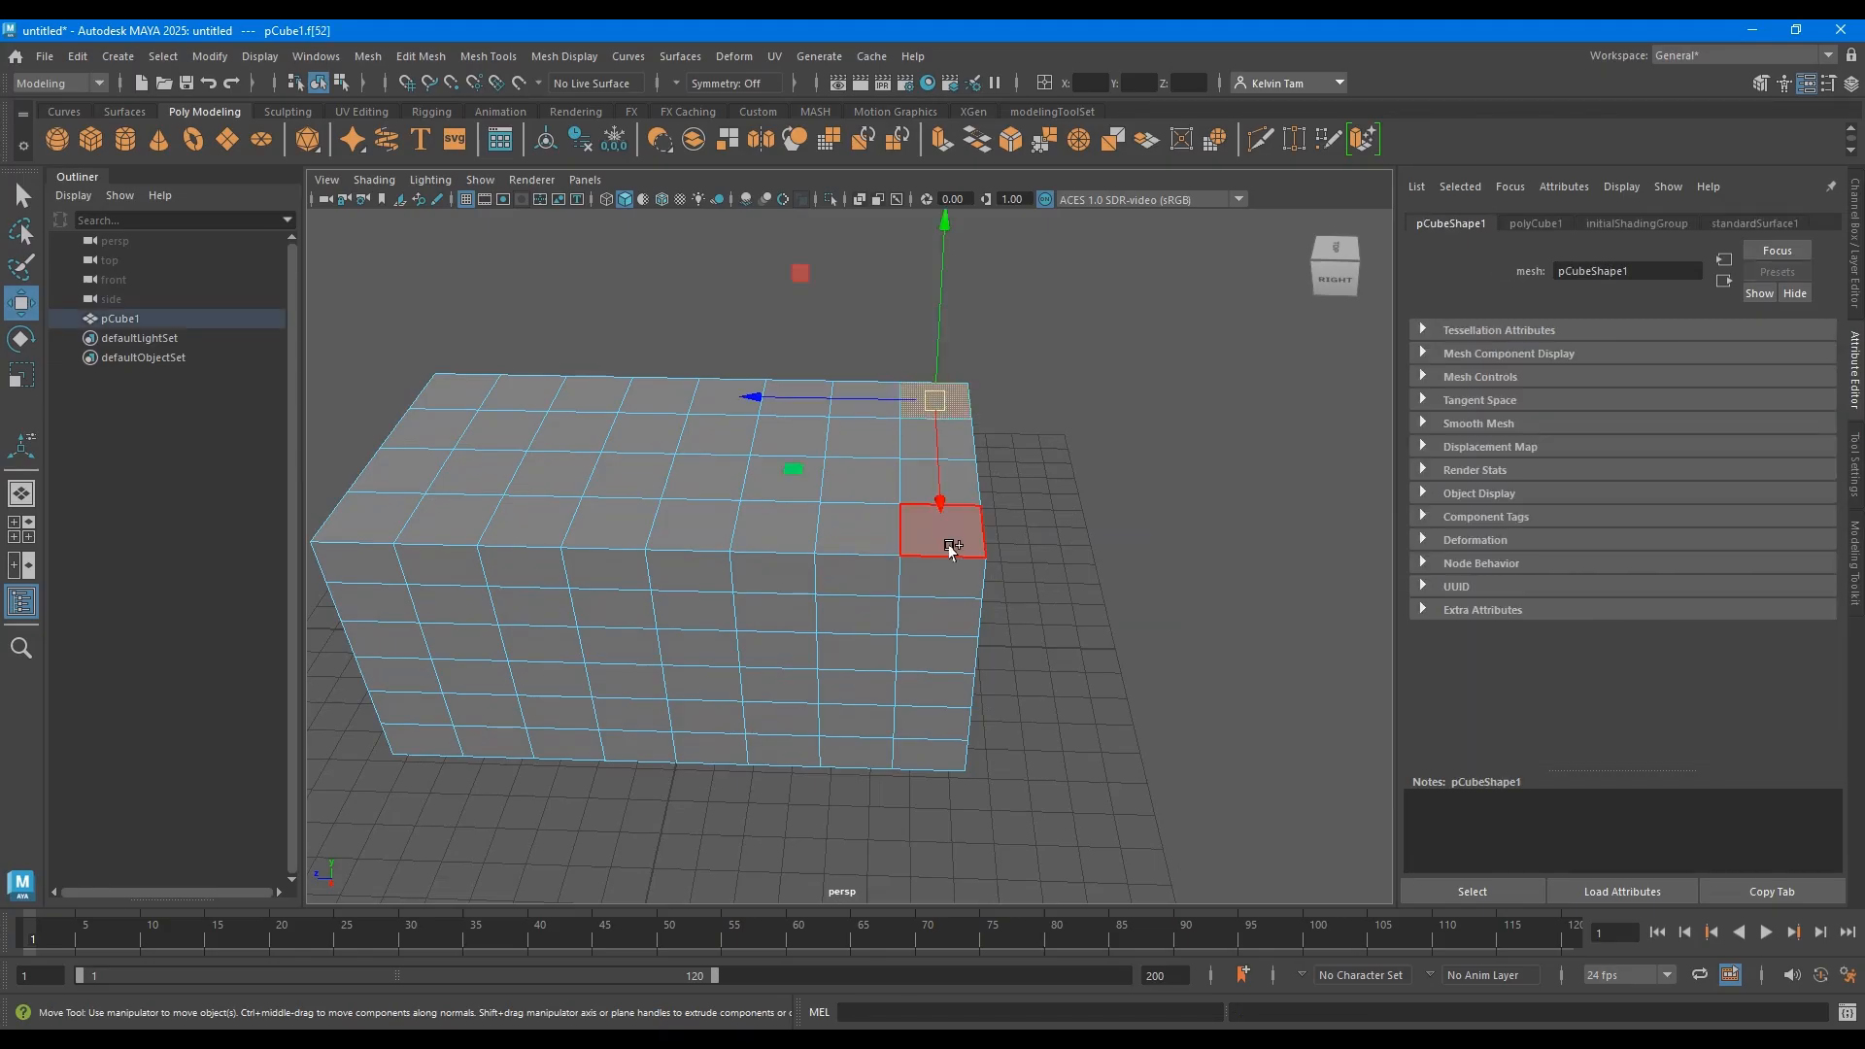
Run Edit Mesh > Smart Extrude on the selected corner face, pushing it outward.
left_click(420, 54)
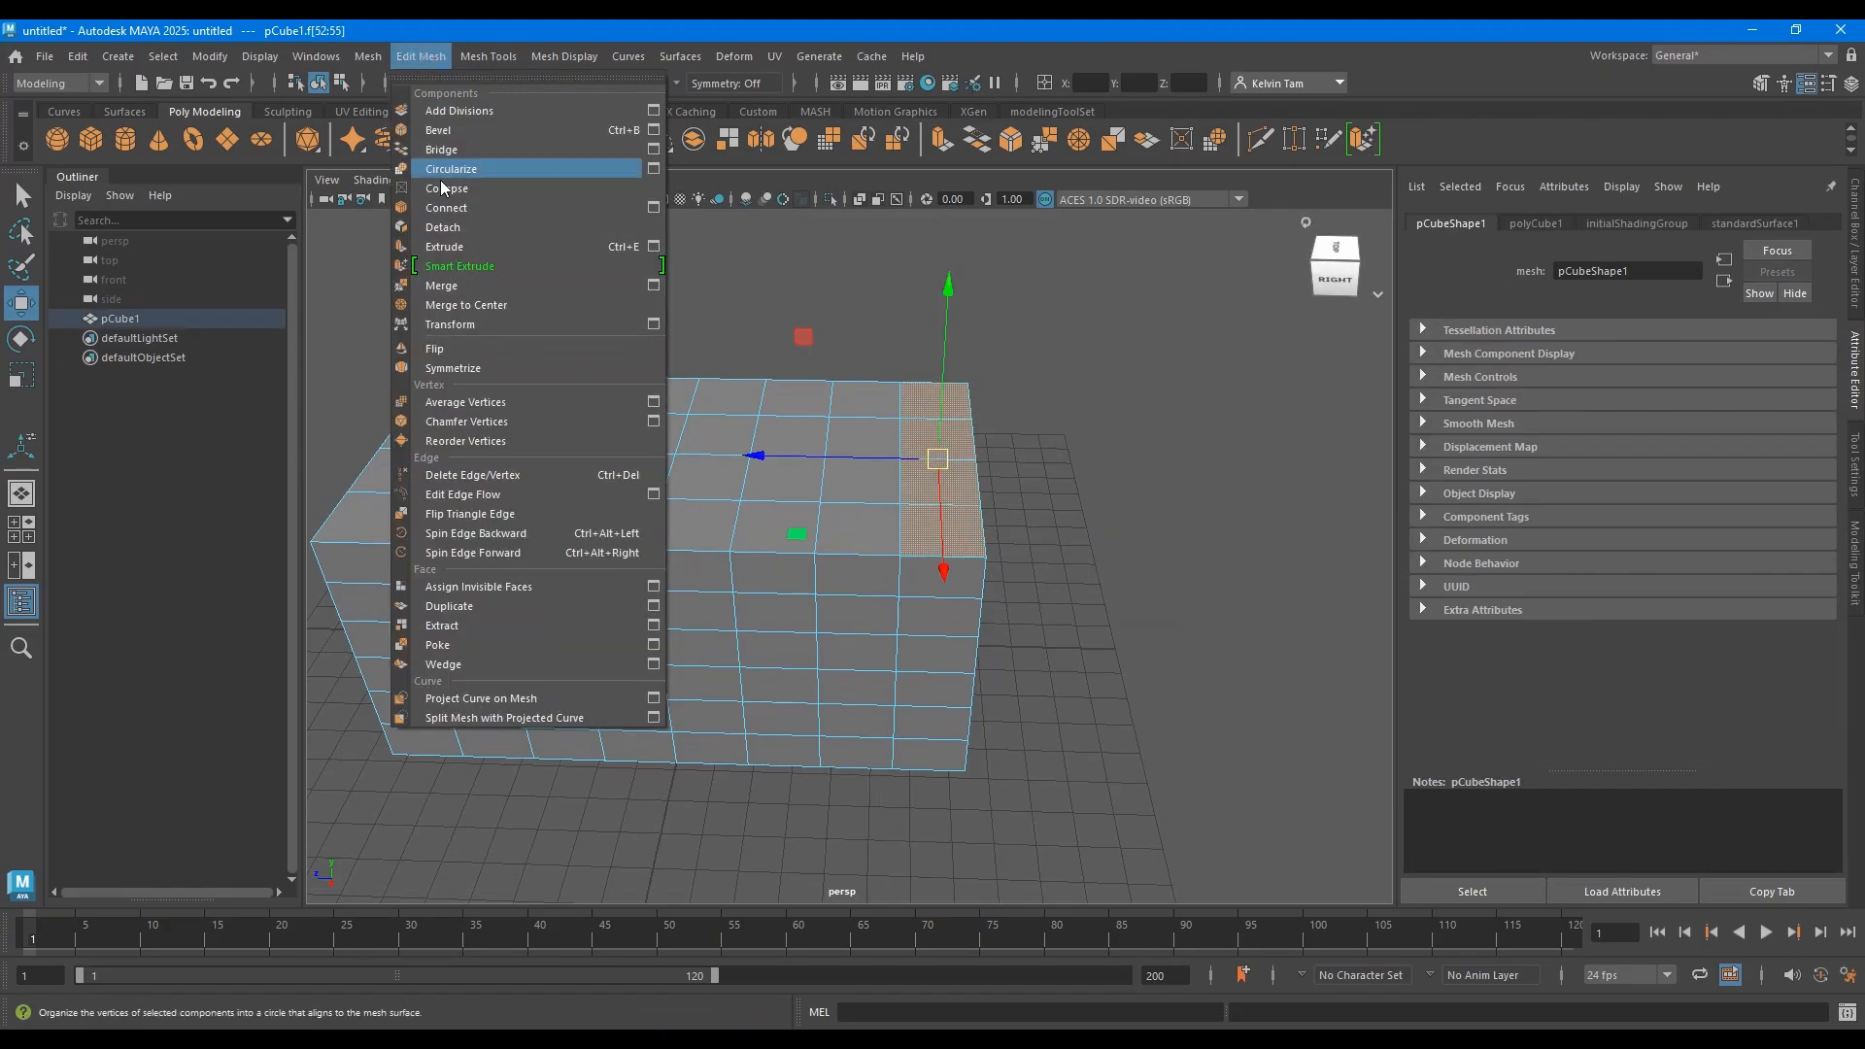
left_click(458, 264)
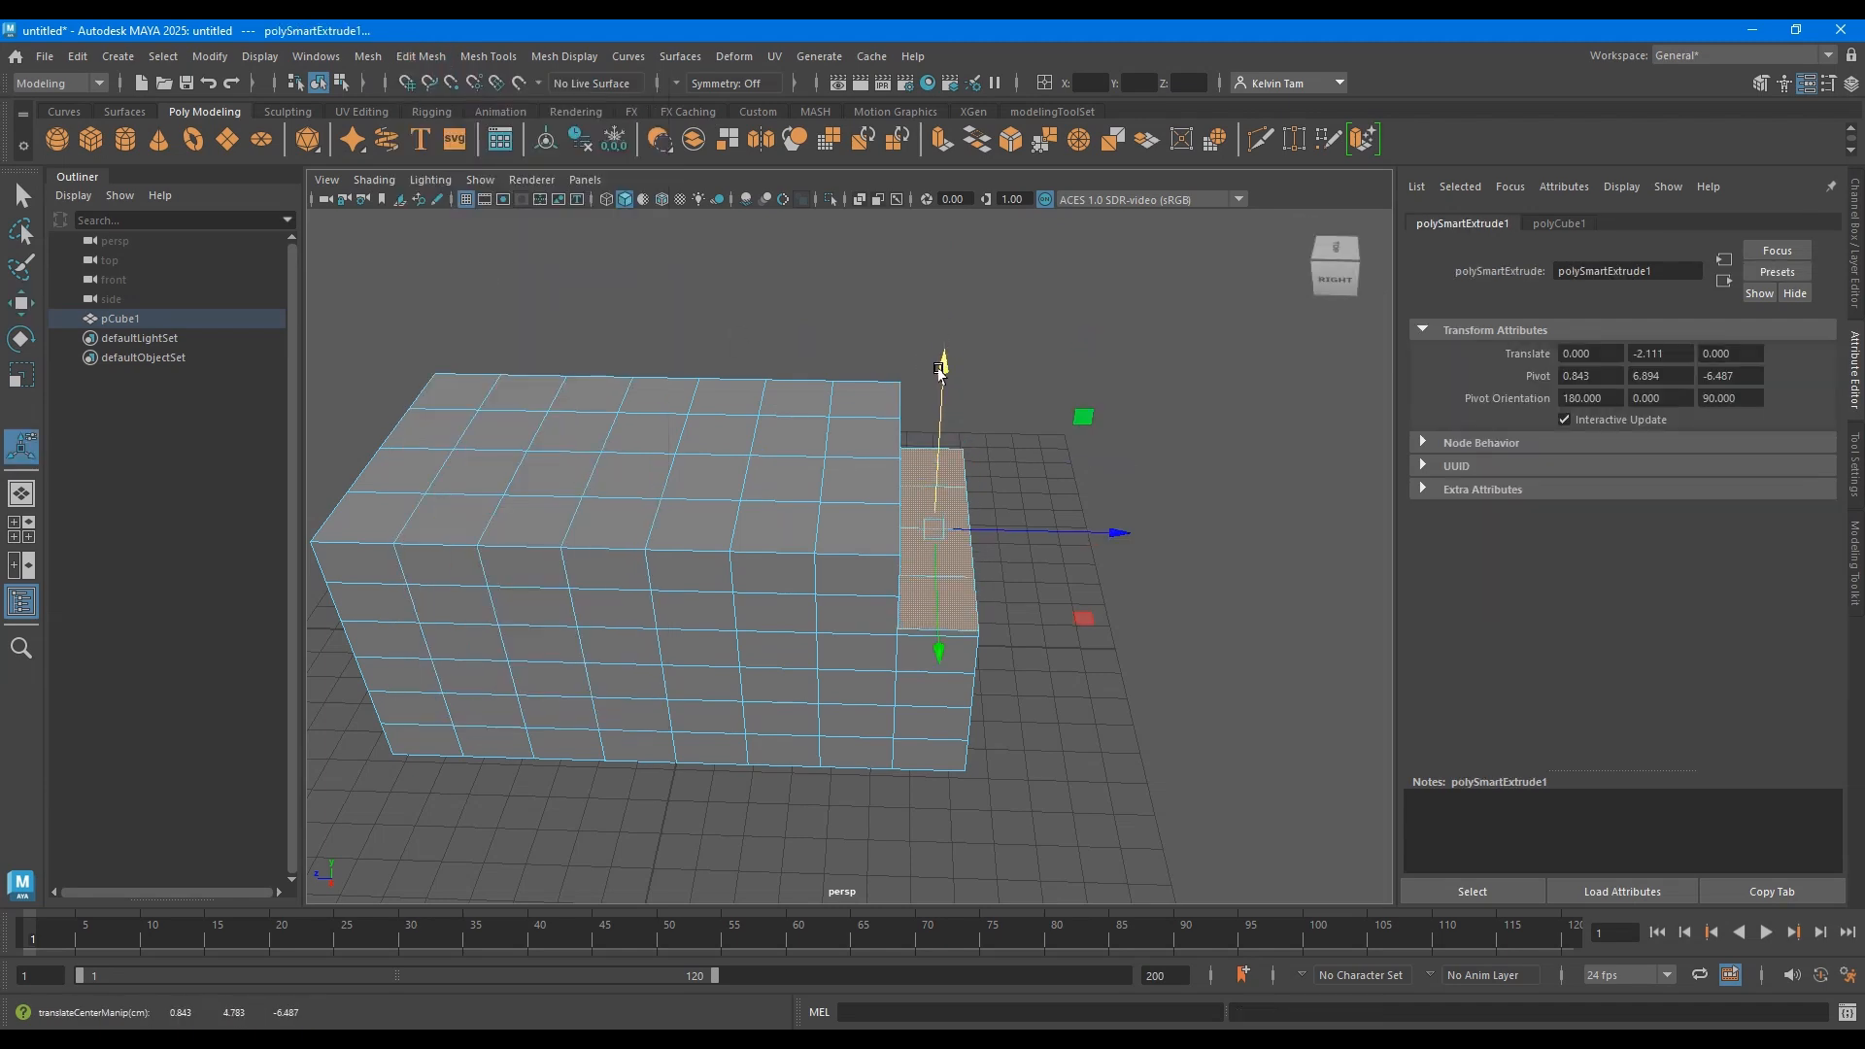